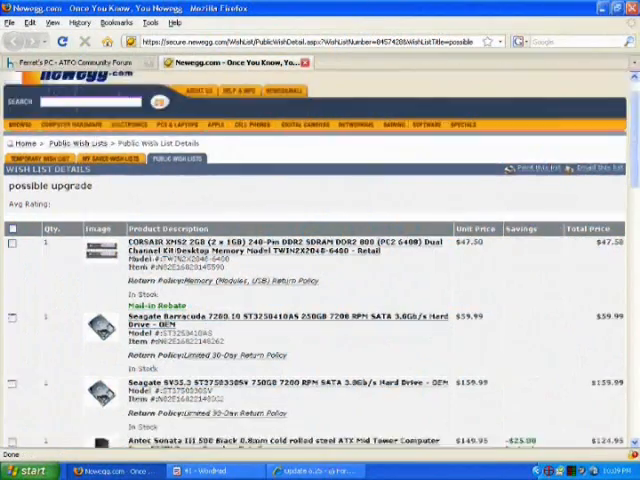
Scroll through the Update 6.25 announcement covering maintenance, new maps, weapon, feature and armor
scroll("down", 3)
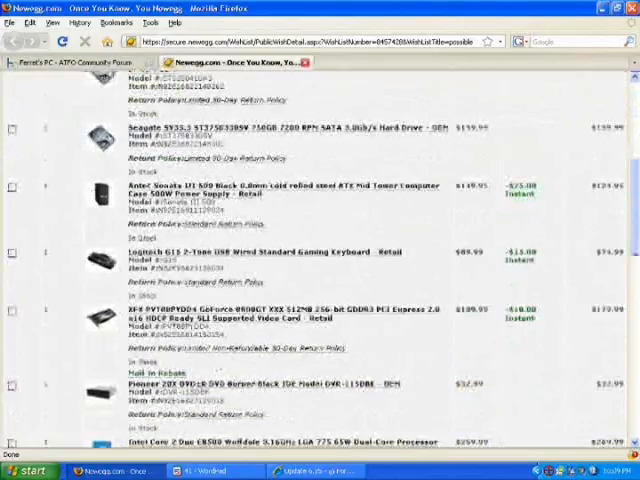
scroll("down", 3)
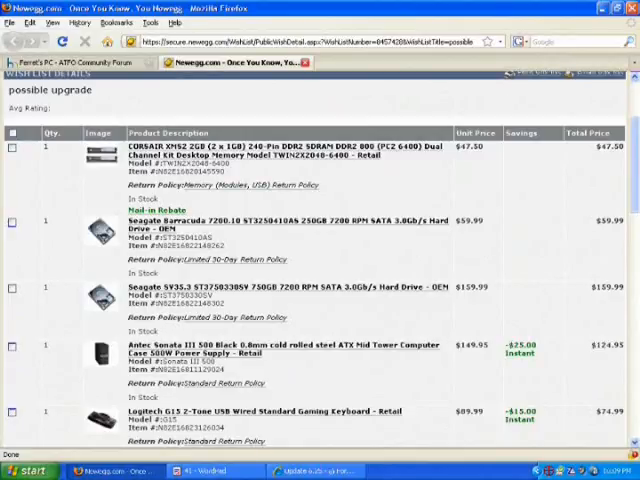
scroll("down", 3)
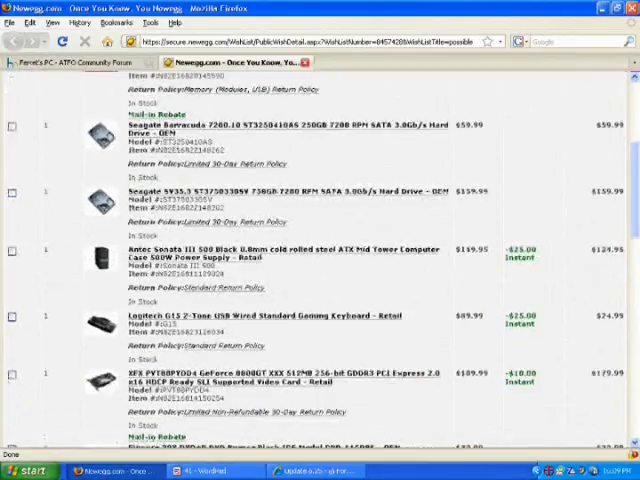
scroll("down", 3)
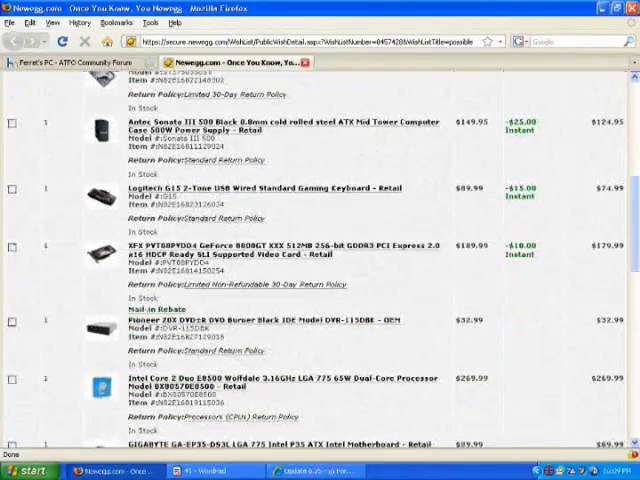
scroll("down", 3)
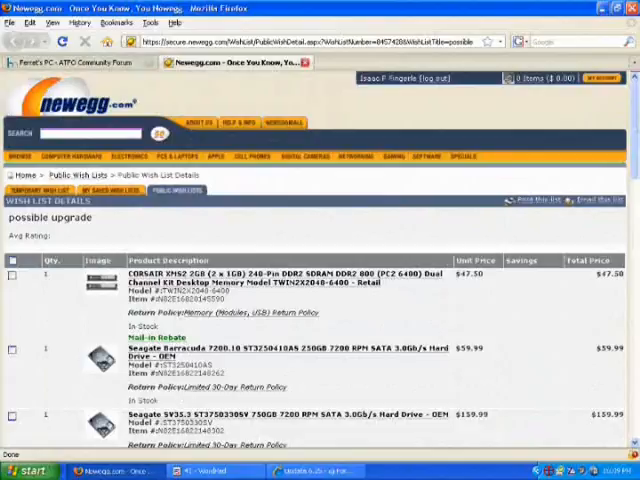
scroll("down", 3)
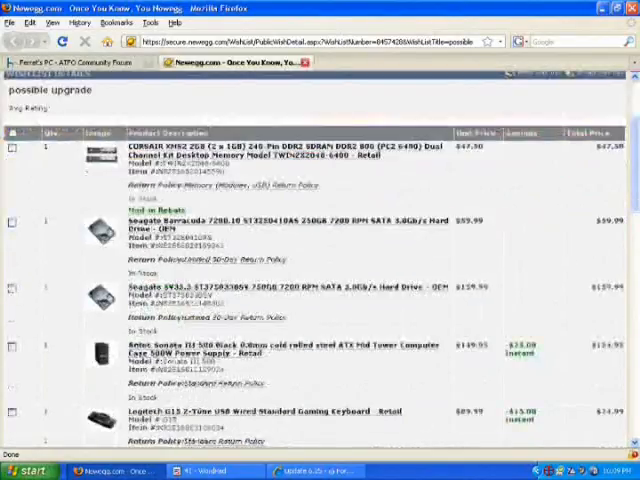
scroll("down", 3)
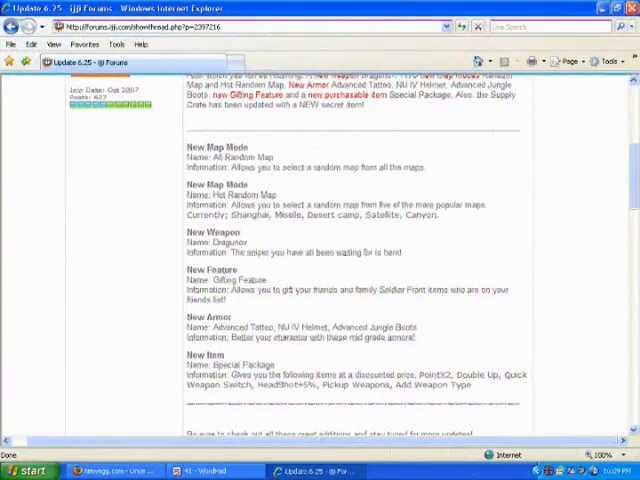
scroll("down", 3)
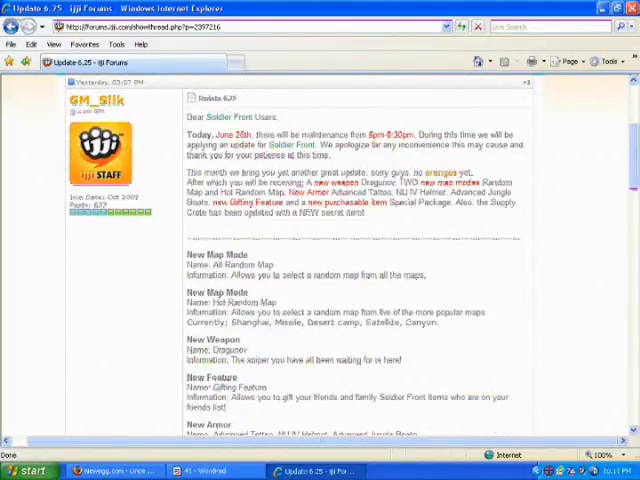
scroll("down", 3)
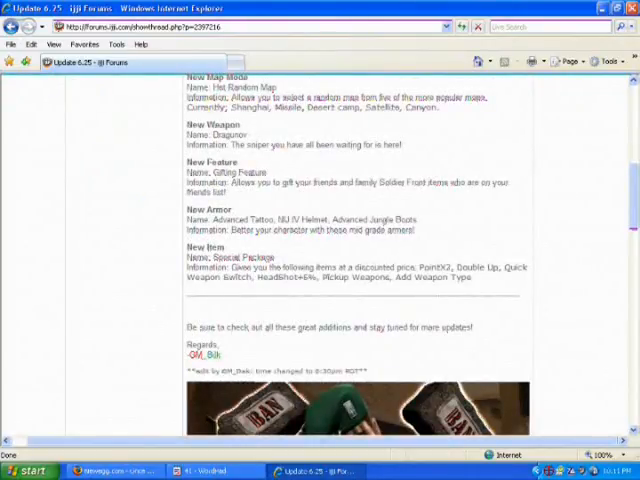
scroll("down", 3)
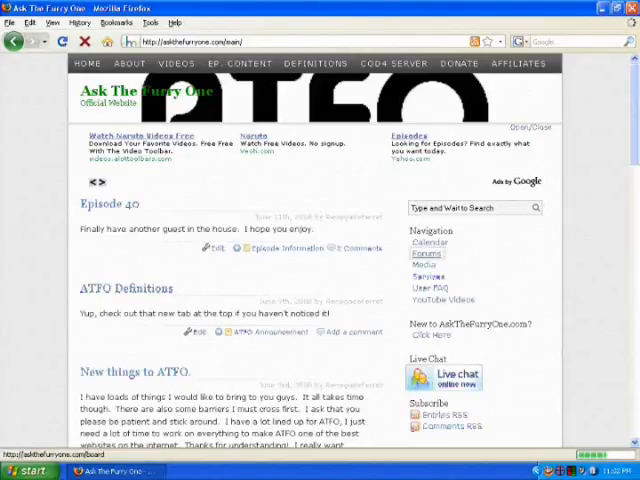
Go to the forum's Non-Combat Discussion board from the top navigation
left_click(428, 252)
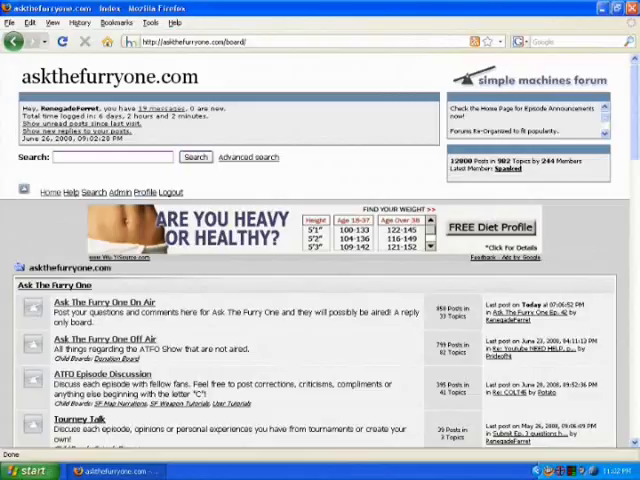
scroll("down", 3)
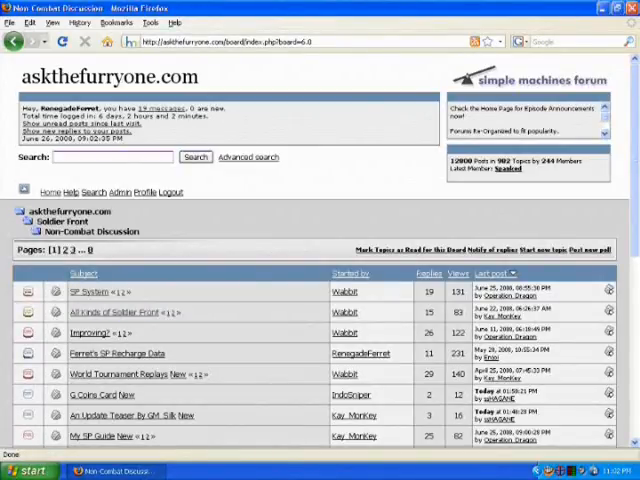
Read the 'All Kinds of Soldier Front' topic in the Non-Combat Discussion board
left_click(116, 312)
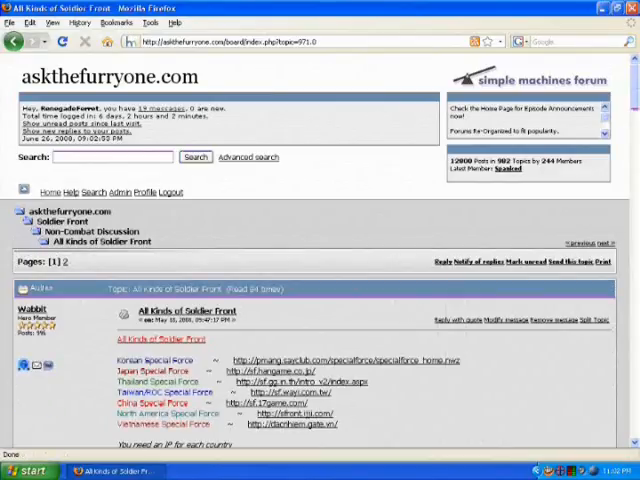
scroll("down", 3)
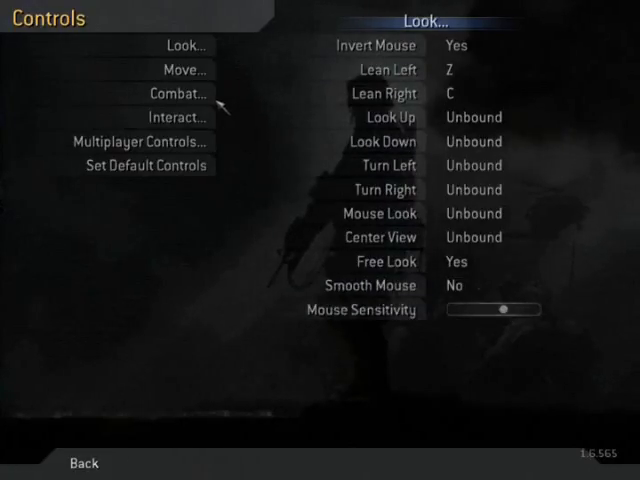
mouse_move(178, 68)
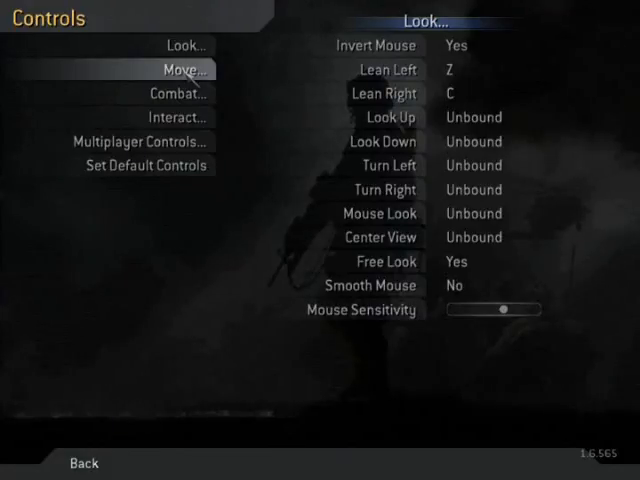
Switch from the Look settings to the movement key bindings
left_click(188, 68)
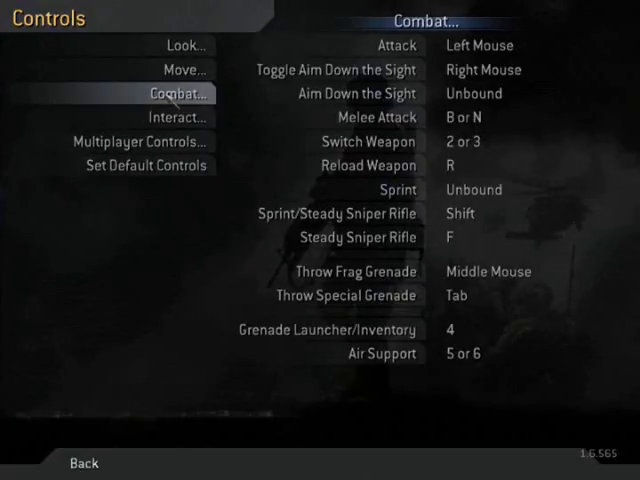
mouse_move(510, 164)
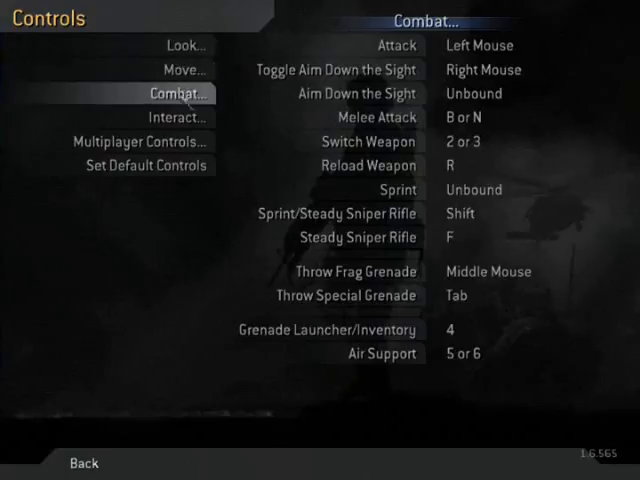
View the interaction bindings, then the Multiplayer Controls for voting and chat
left_click(172, 116)
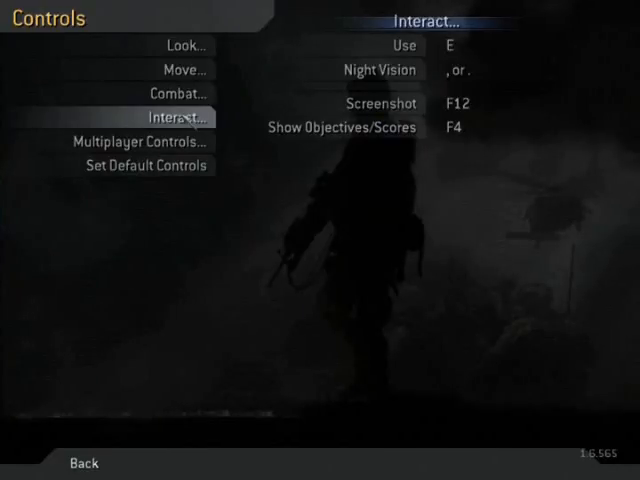
left_click(134, 140)
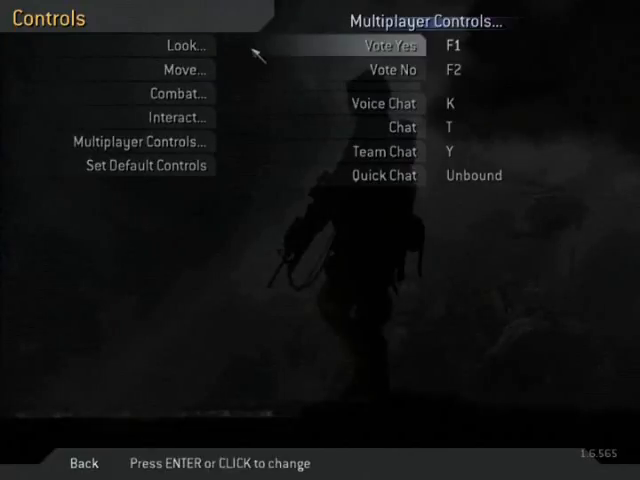
mouse_move(180, 96)
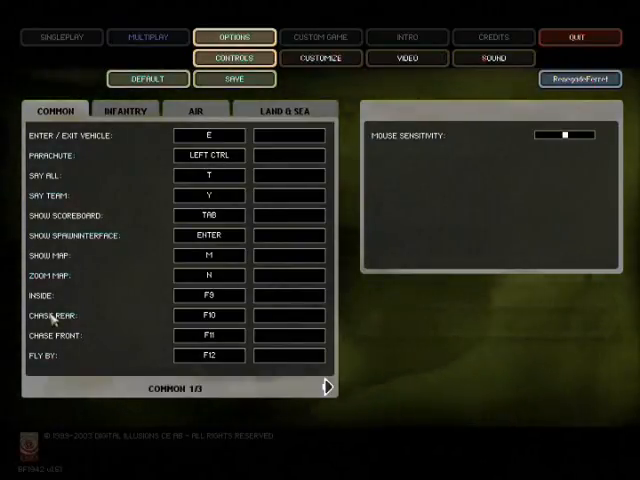
mouse_move(84, 304)
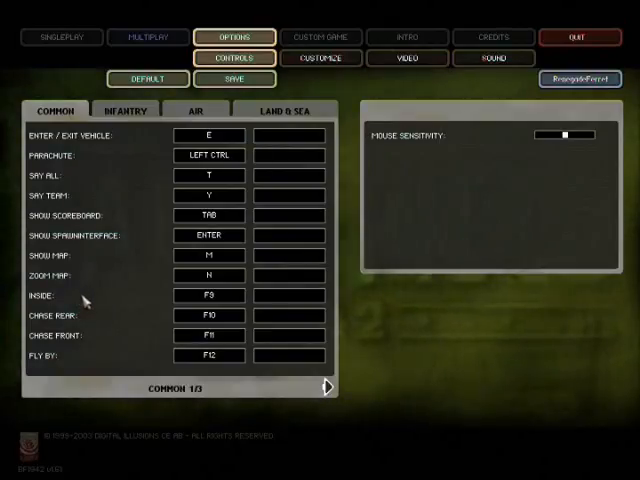
mouse_move(224, 300)
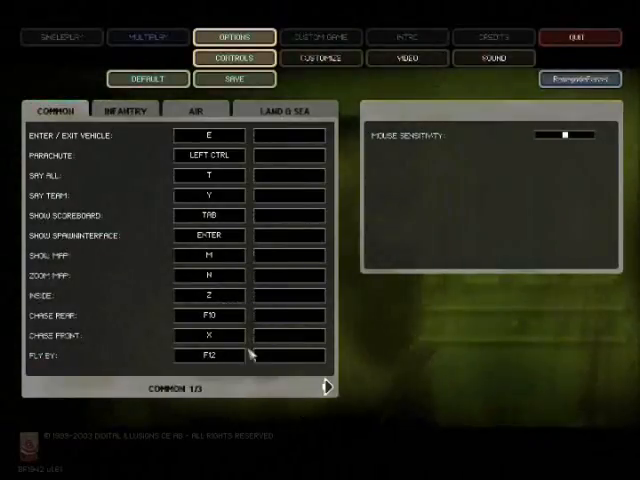
mouse_move(236, 234)
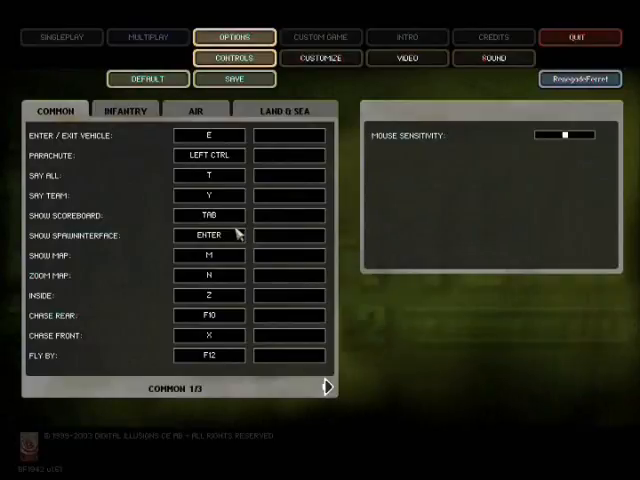
Go to page 2/3 of the Common bindings with camera, pause, screenshot and radio keys
left_click(232, 80)
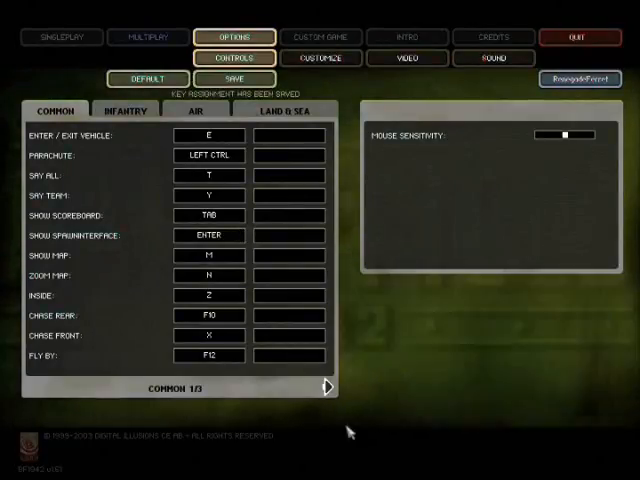
left_click(328, 388)
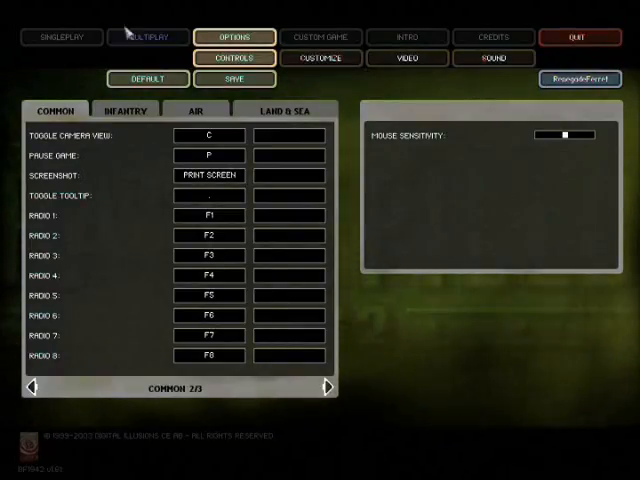
Review both Infantry binding pages, then switch to the Air tab
left_click(128, 110)
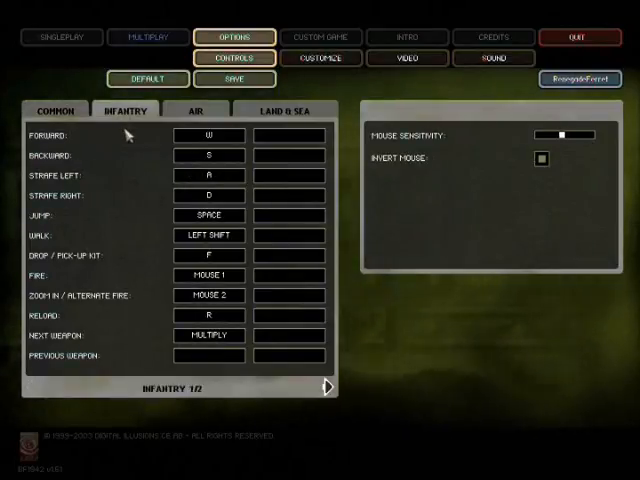
mouse_move(160, 202)
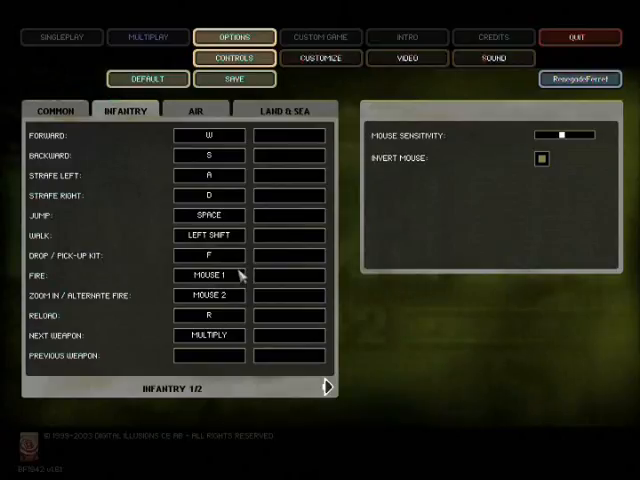
mouse_move(228, 256)
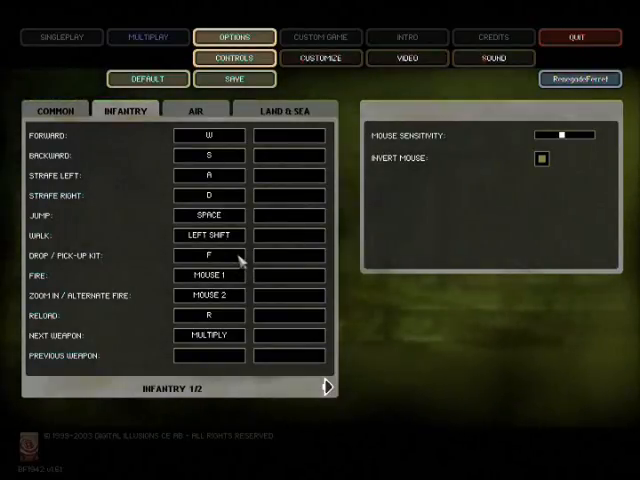
mouse_move(250, 298)
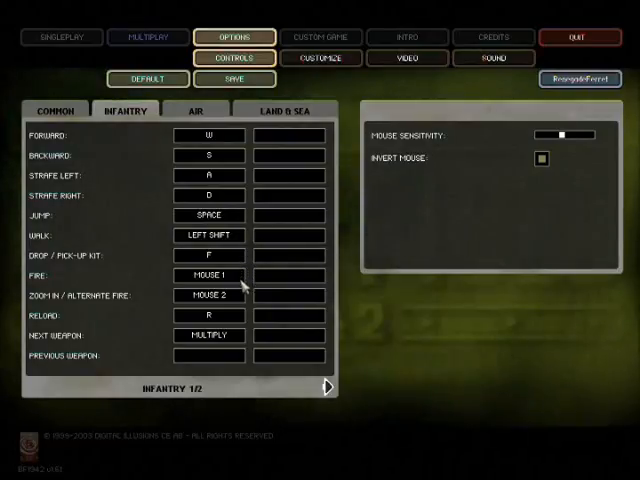
mouse_move(248, 322)
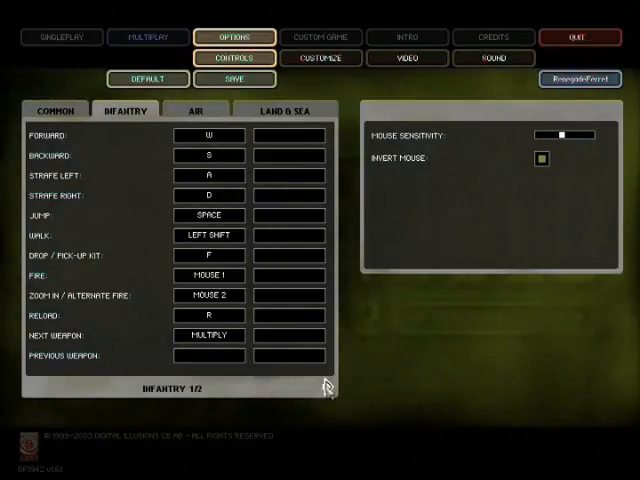
left_click(332, 388)
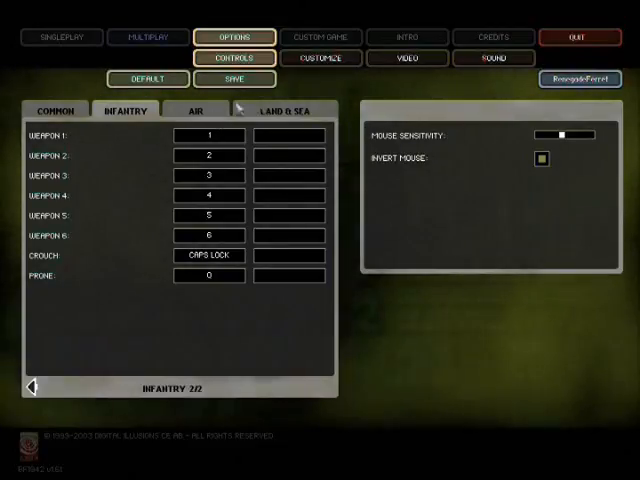
left_click(196, 110)
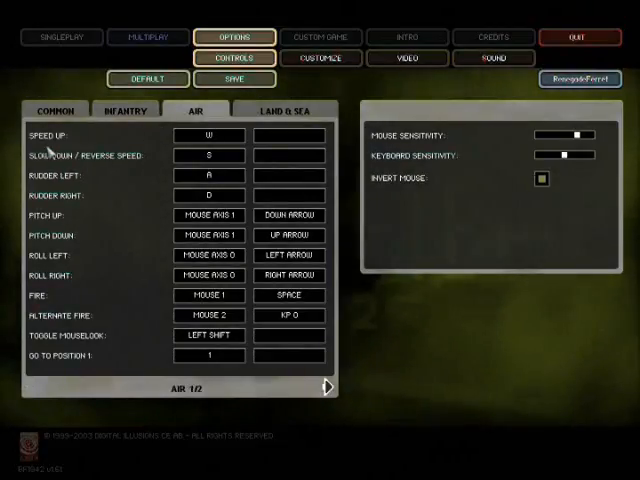
mouse_move(128, 122)
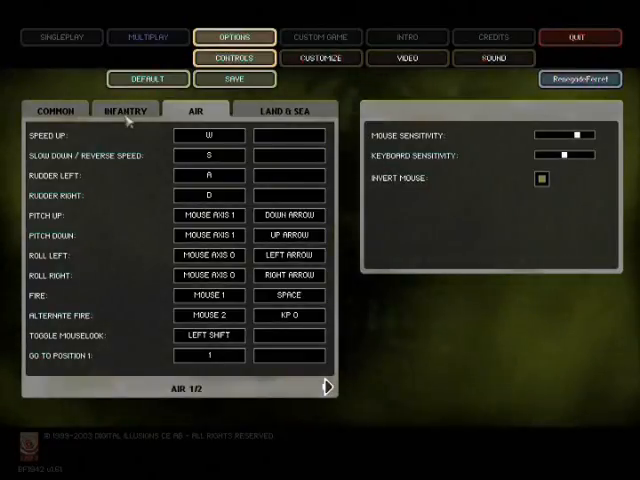
mouse_move(96, 200)
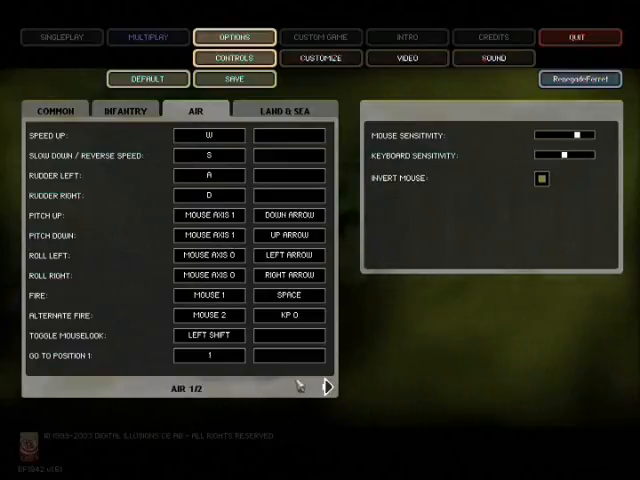
View page 2/2 of the Air bindings, then switch to the Land & Sea tab
left_click(326, 386)
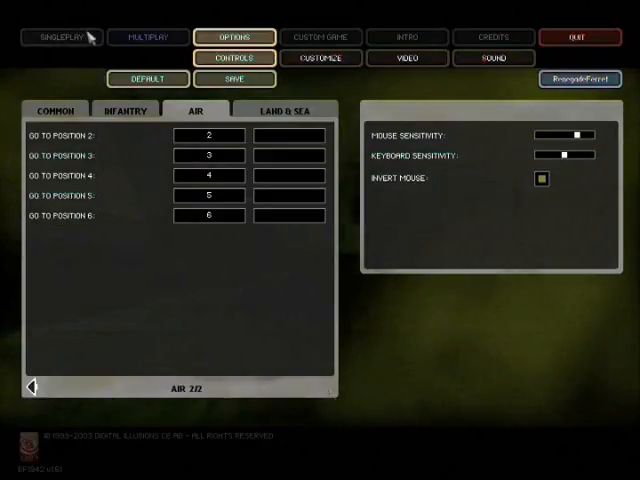
left_click(284, 110)
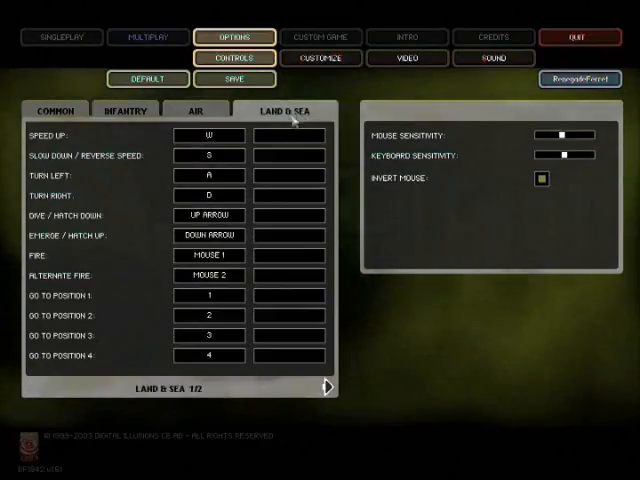
mouse_move(116, 332)
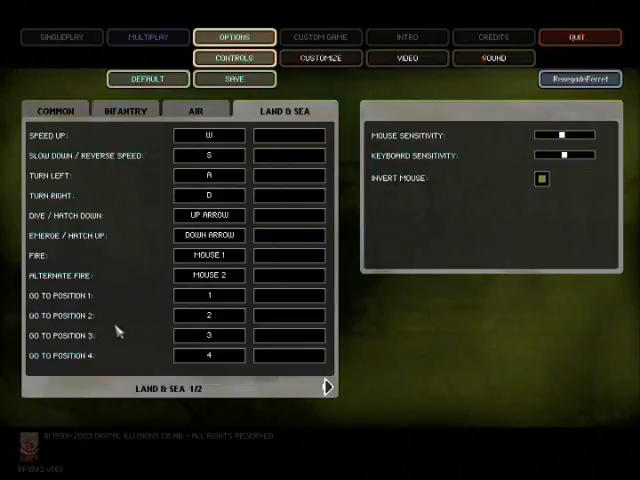